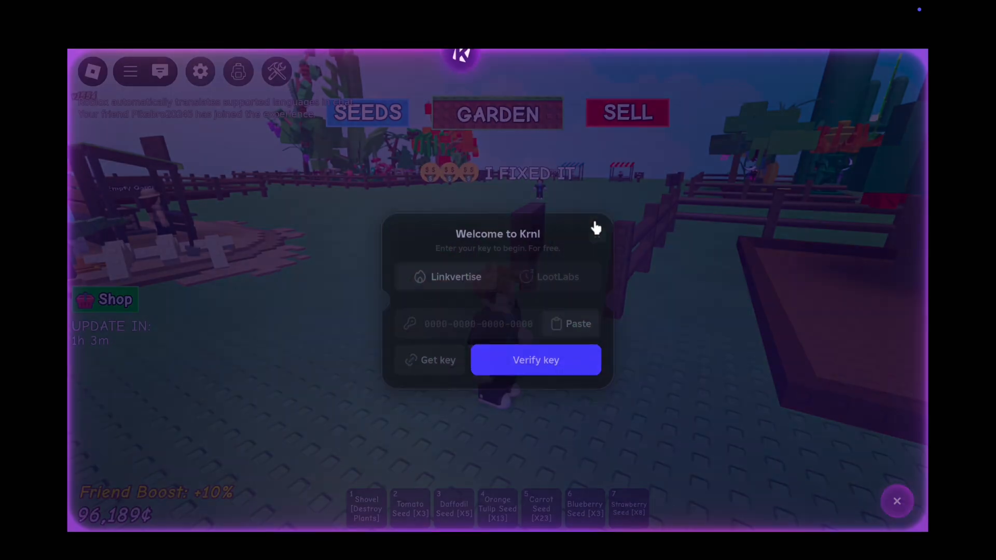
Request a free Krnl key via Linkvertise from the Welcome to Krnl dialog
{"action": "left_click", "coordinate": [897, 500]}
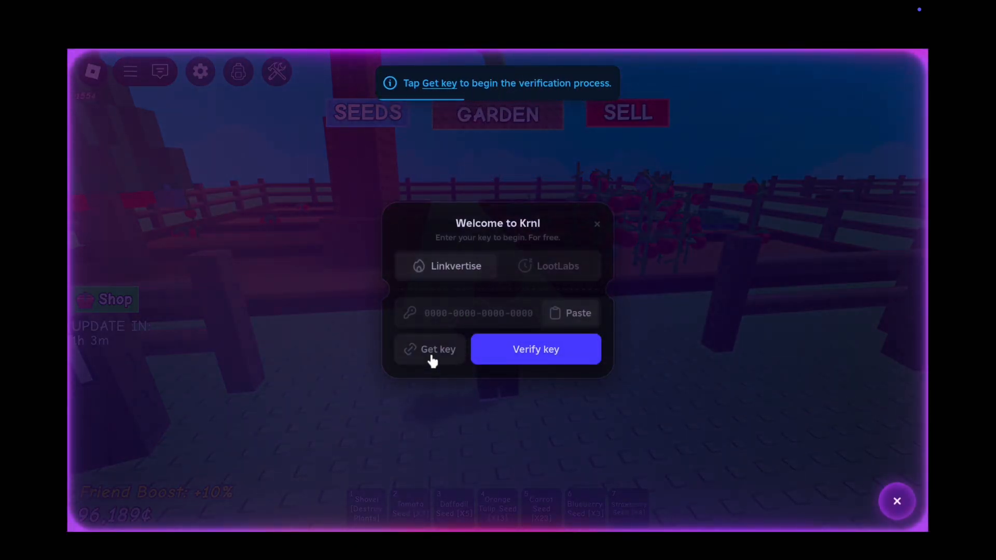
{"action": "left_click", "coordinate": [430, 348]}
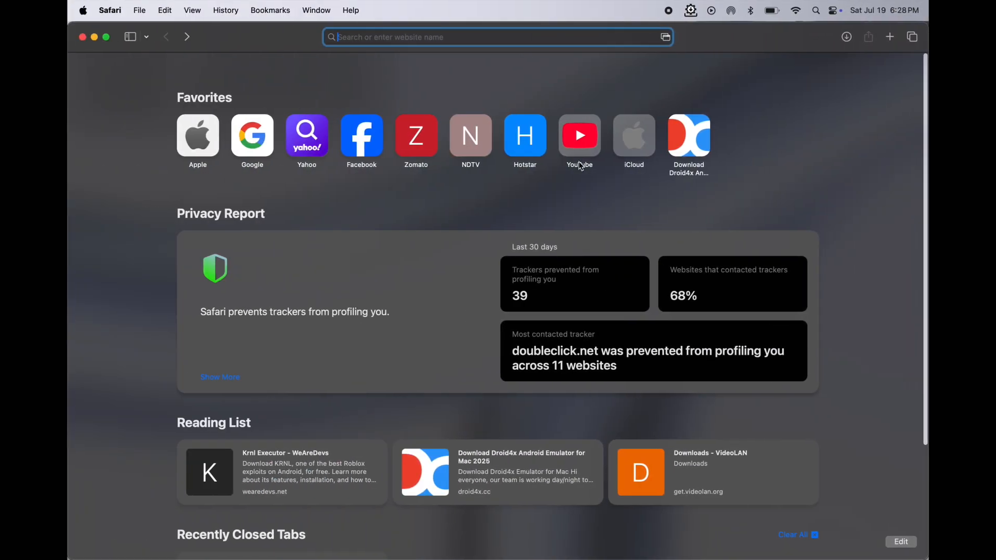
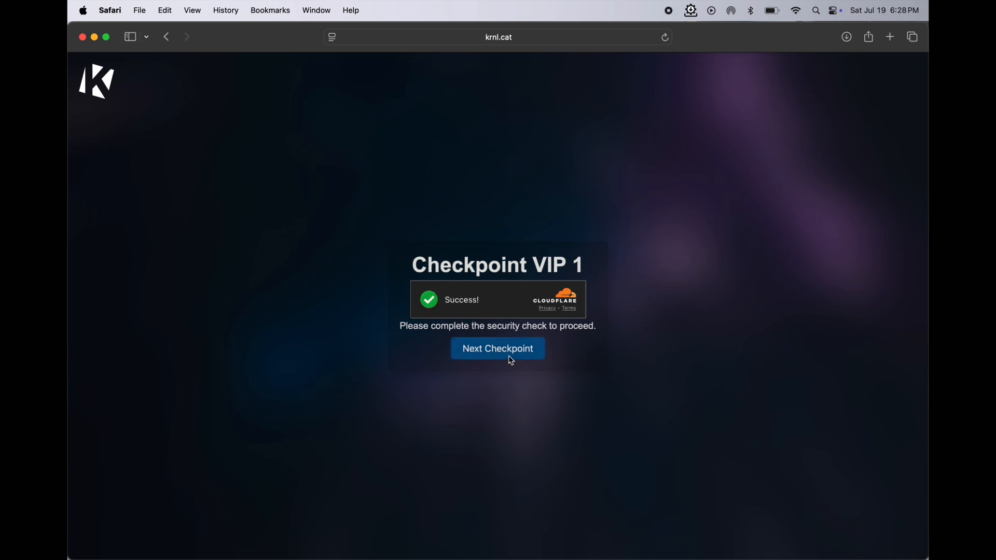
Load the krnl.cat Android checkpoint URL and continue past Checkpoint VIP 1
{"action": "left_click", "coordinate": [498, 348]}
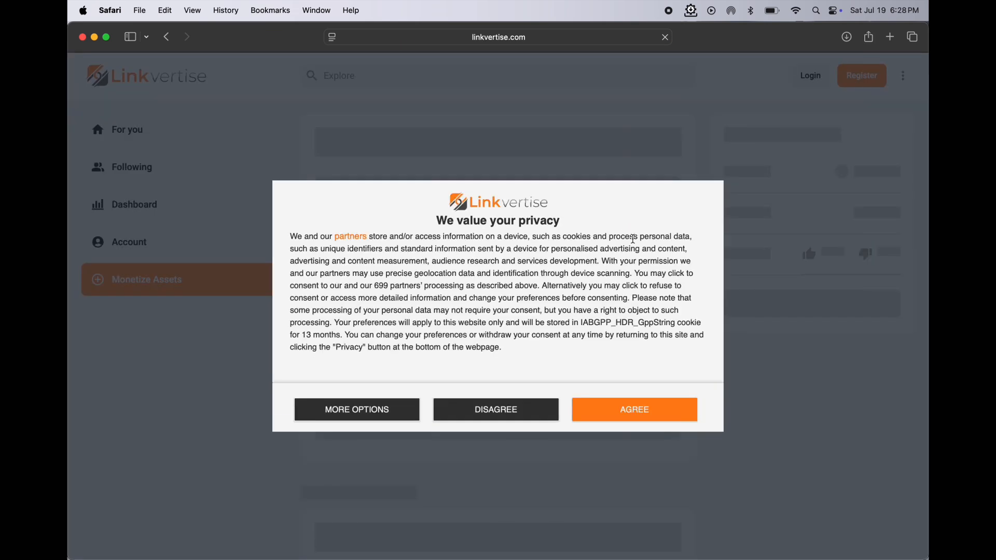
Accept Linkvertise privacy, skip the offer, and open the unlocked Checkpoint VIP 2 link
{"action": "left_click", "coordinate": [633, 410]}
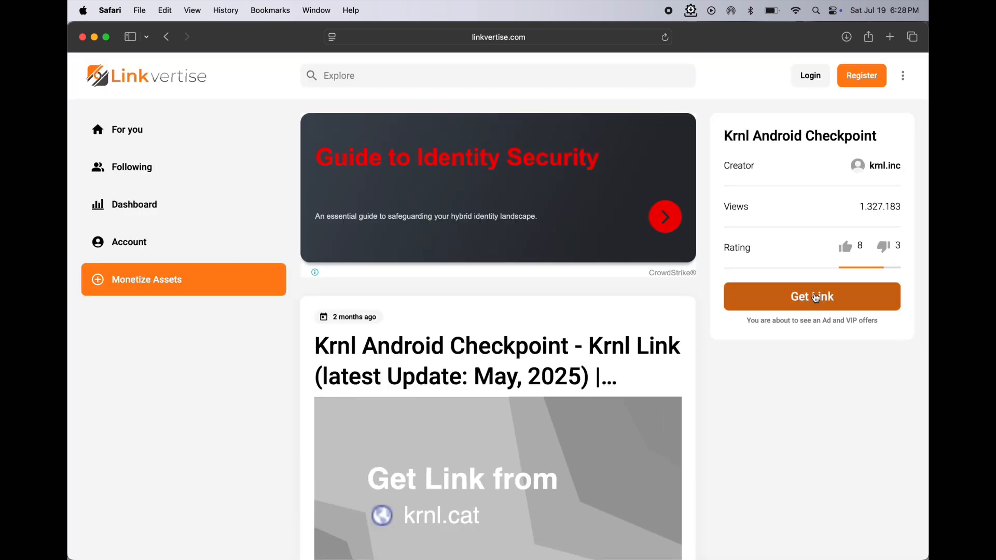
{"action": "left_click", "coordinate": [811, 296]}
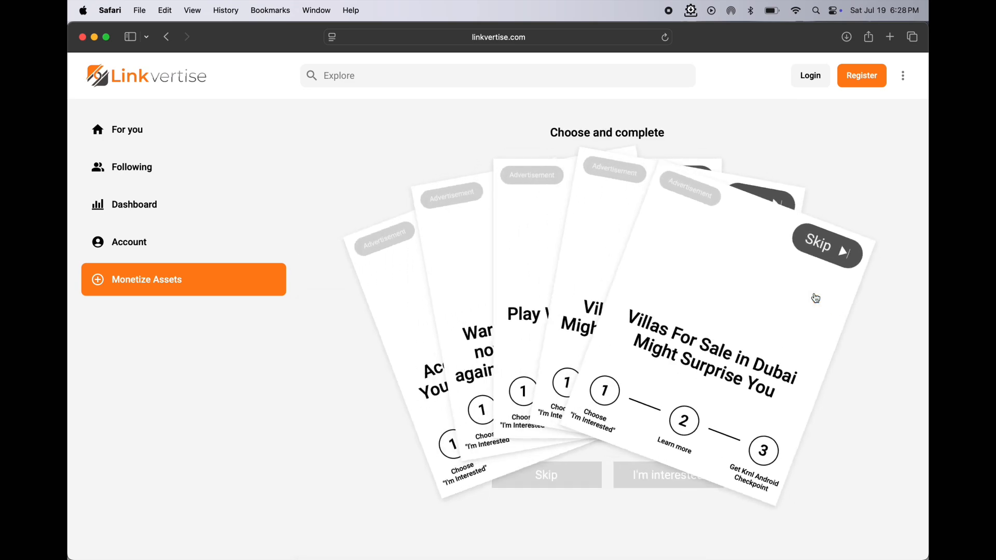
{"action": "left_click", "coordinate": [827, 246]}
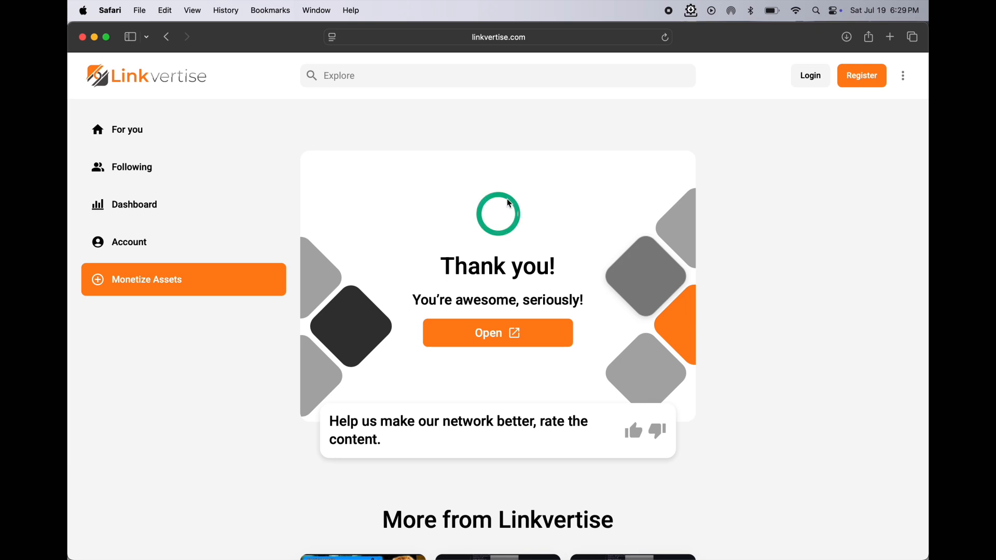
{"action": "left_click", "coordinate": [497, 332]}
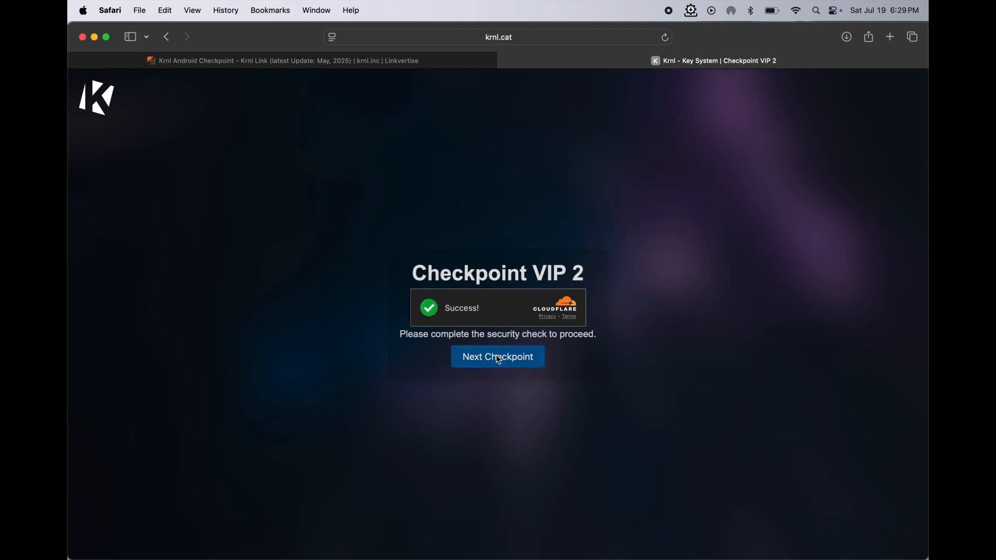
Pass Checkpoint VIP 2 via the free Android route and copy the generated key
{"action": "left_click", "coordinate": [498, 356]}
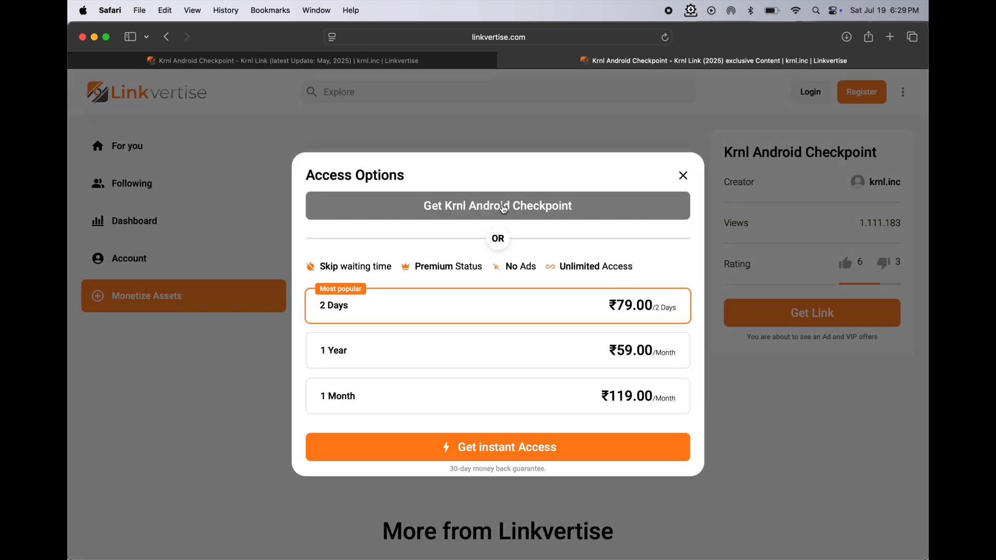
{"action": "left_click", "coordinate": [498, 206]}
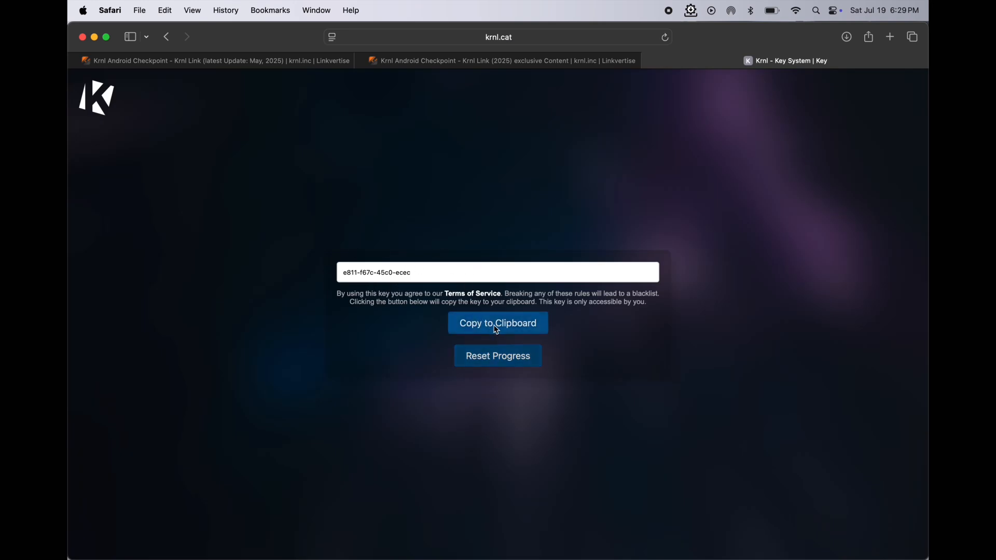
{"action": "left_click", "coordinate": [498, 323]}
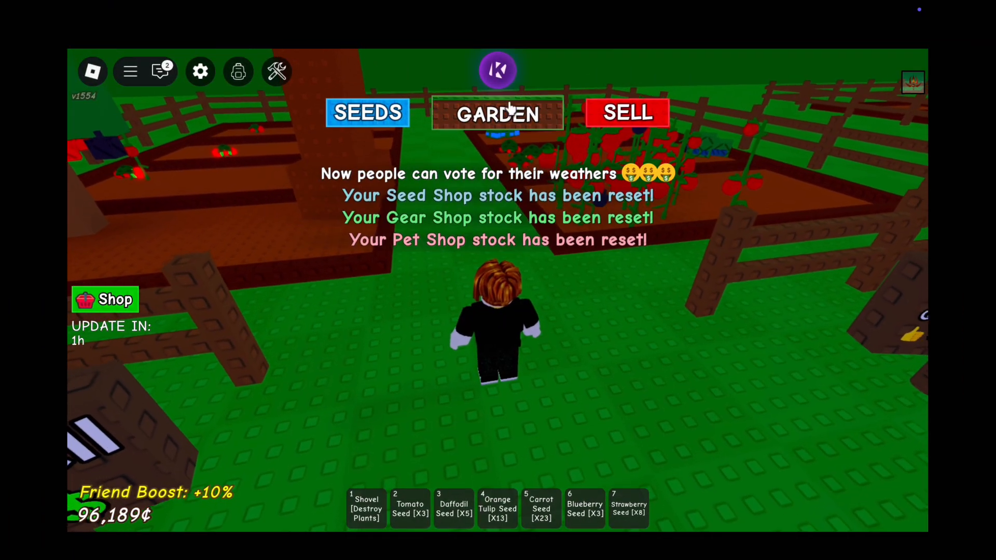
Paste the copied key into Krnl's key dialog and verify it
{"action": "left_click", "coordinate": [569, 312]}
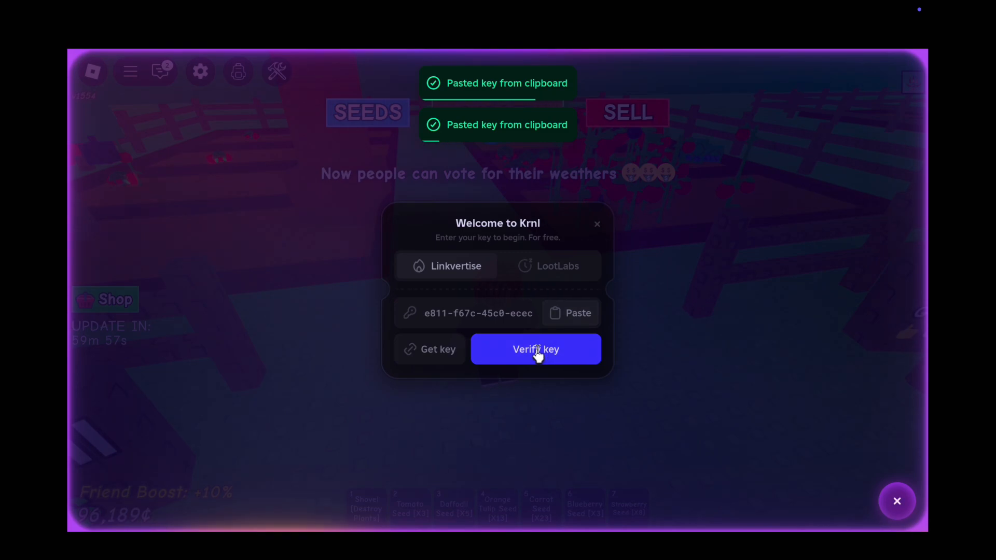
{"action": "left_click", "coordinate": [536, 349]}
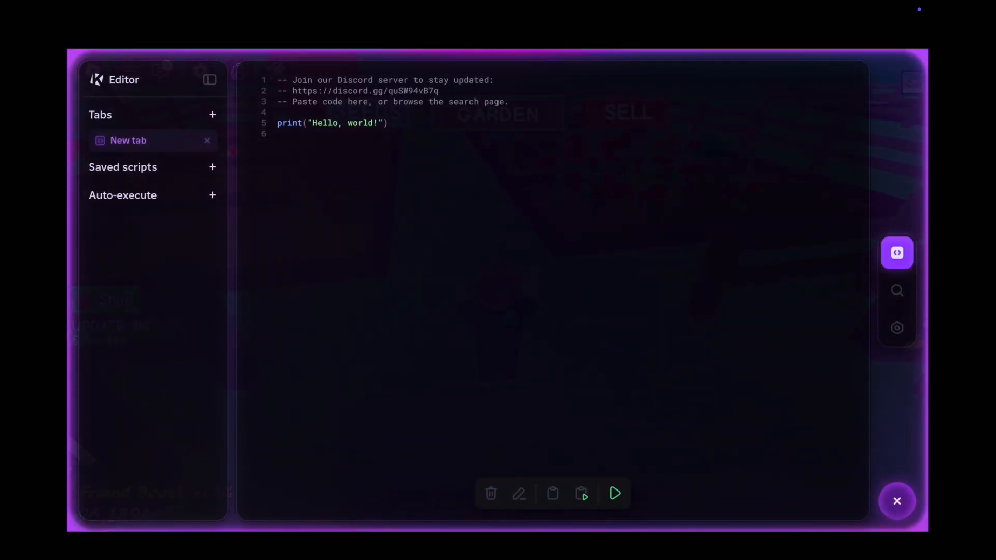
Add the nathub loader loadstring line on line 6 and execute the script
{"action": "left_click", "coordinate": [896, 501]}
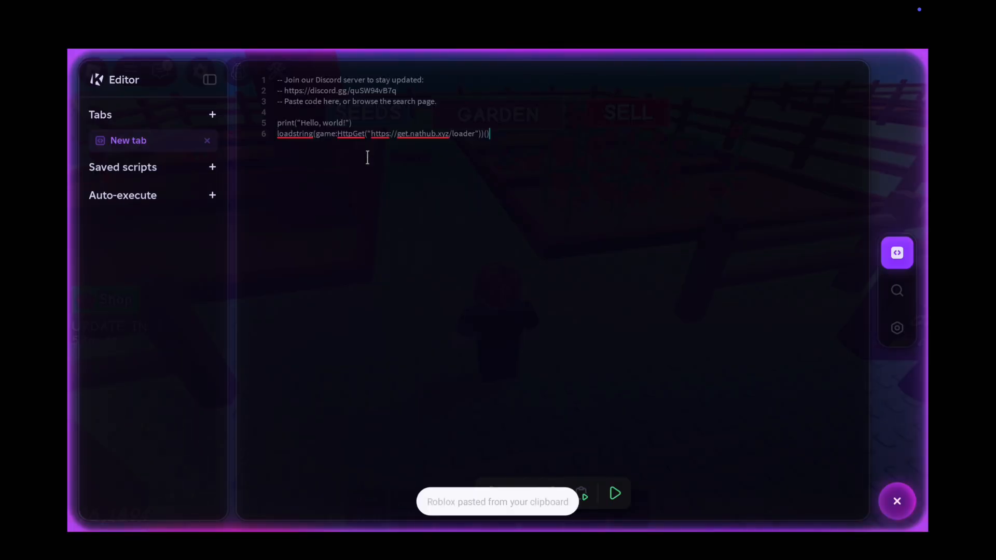
{"action": "left_click", "coordinate": [614, 493]}
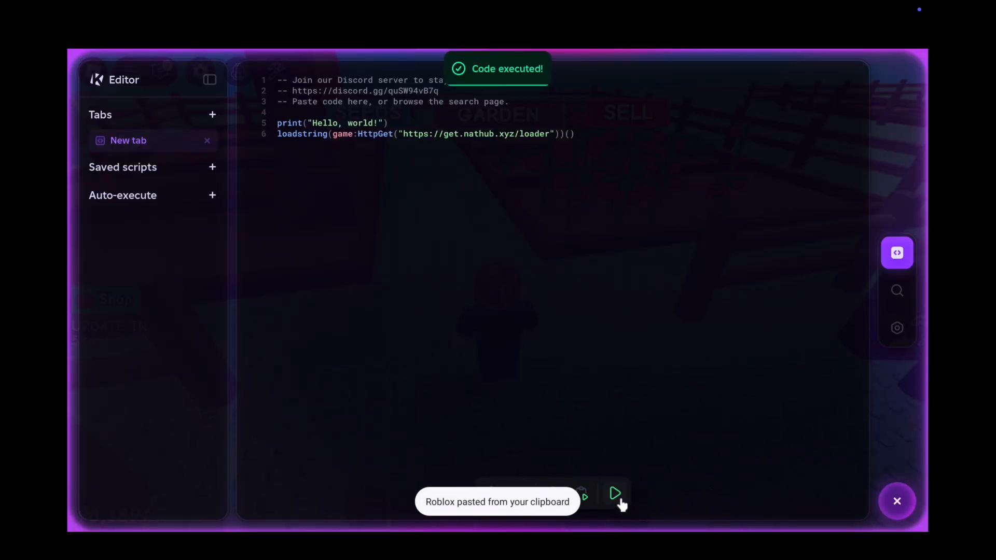